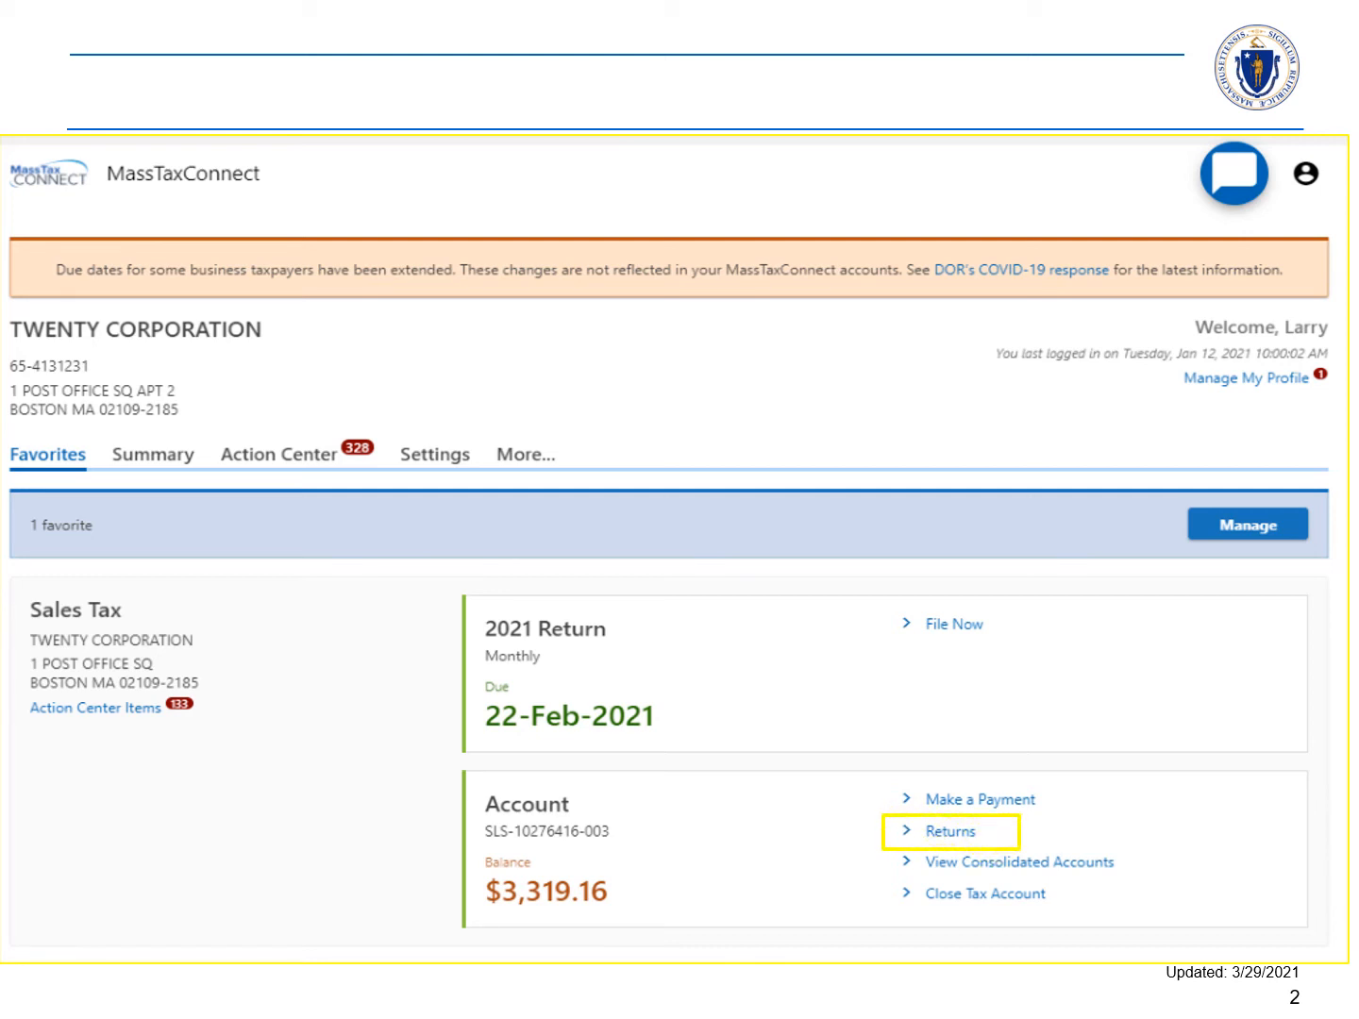
# Show the filed returns for Twenty Corporation's Sales Tax account from the Favorites panel
pyautogui.click(951, 831)
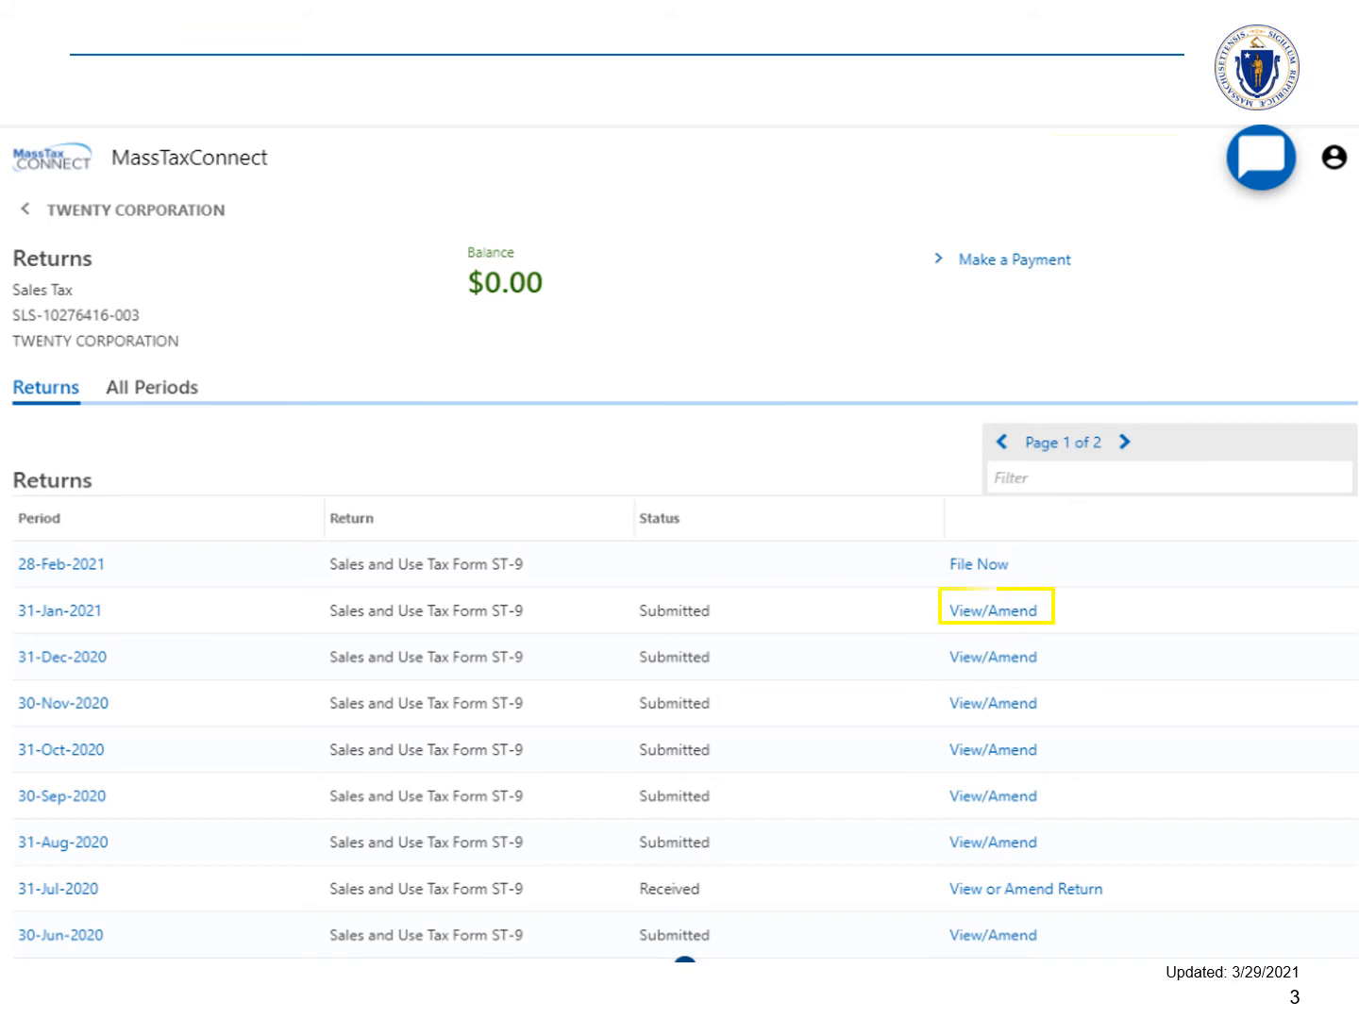
# View the 31-Jan-2021 ST-9 return and save a PDF copy showing $62.50 due
pyautogui.click(993, 609)
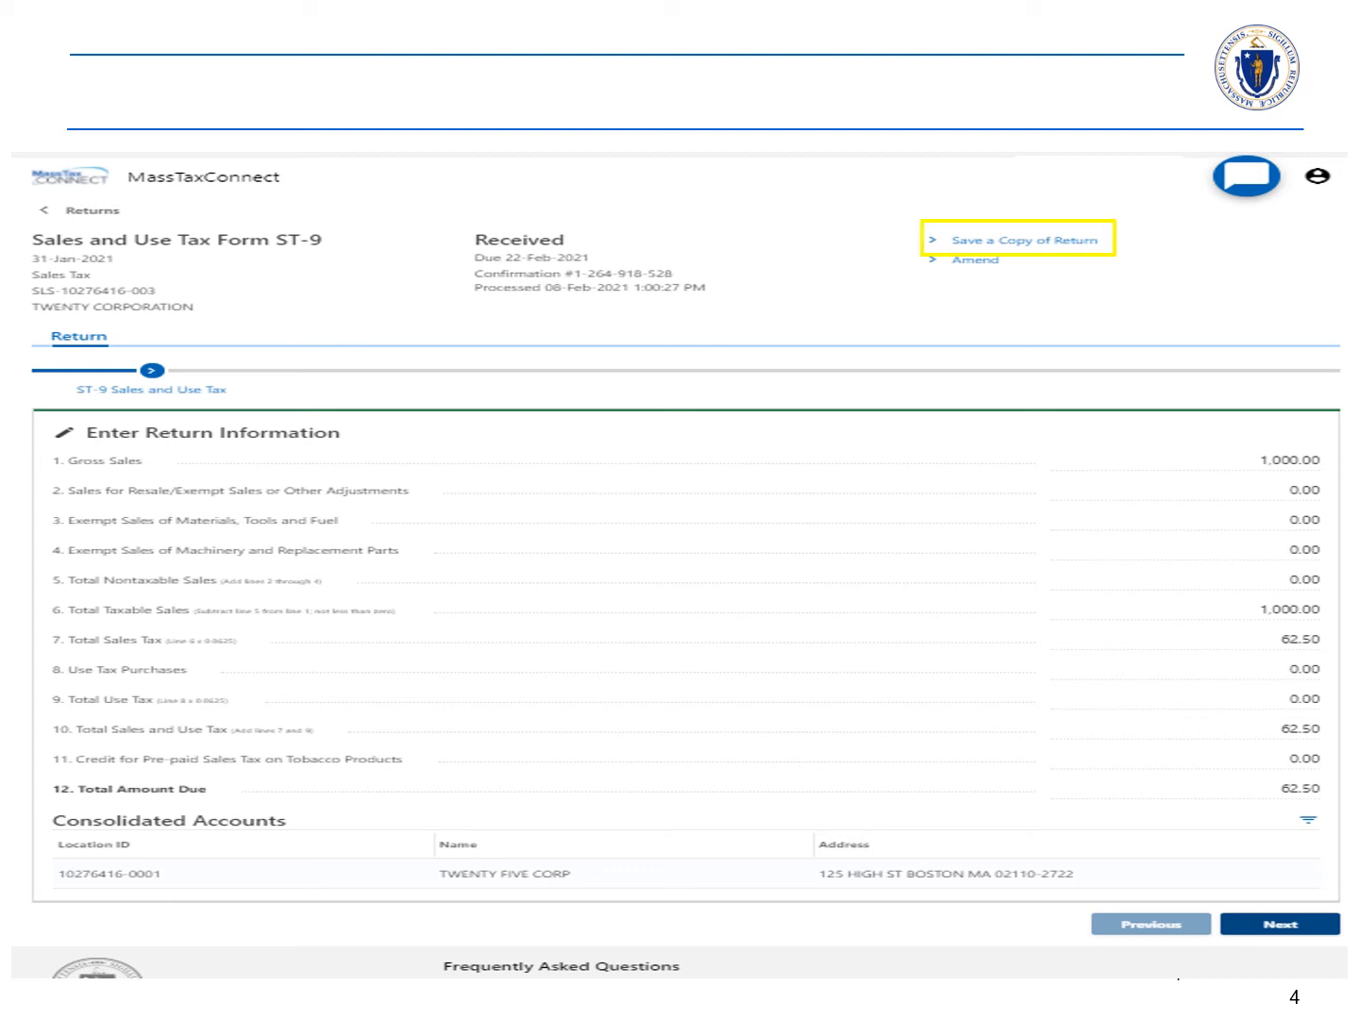
pyautogui.click(1023, 238)
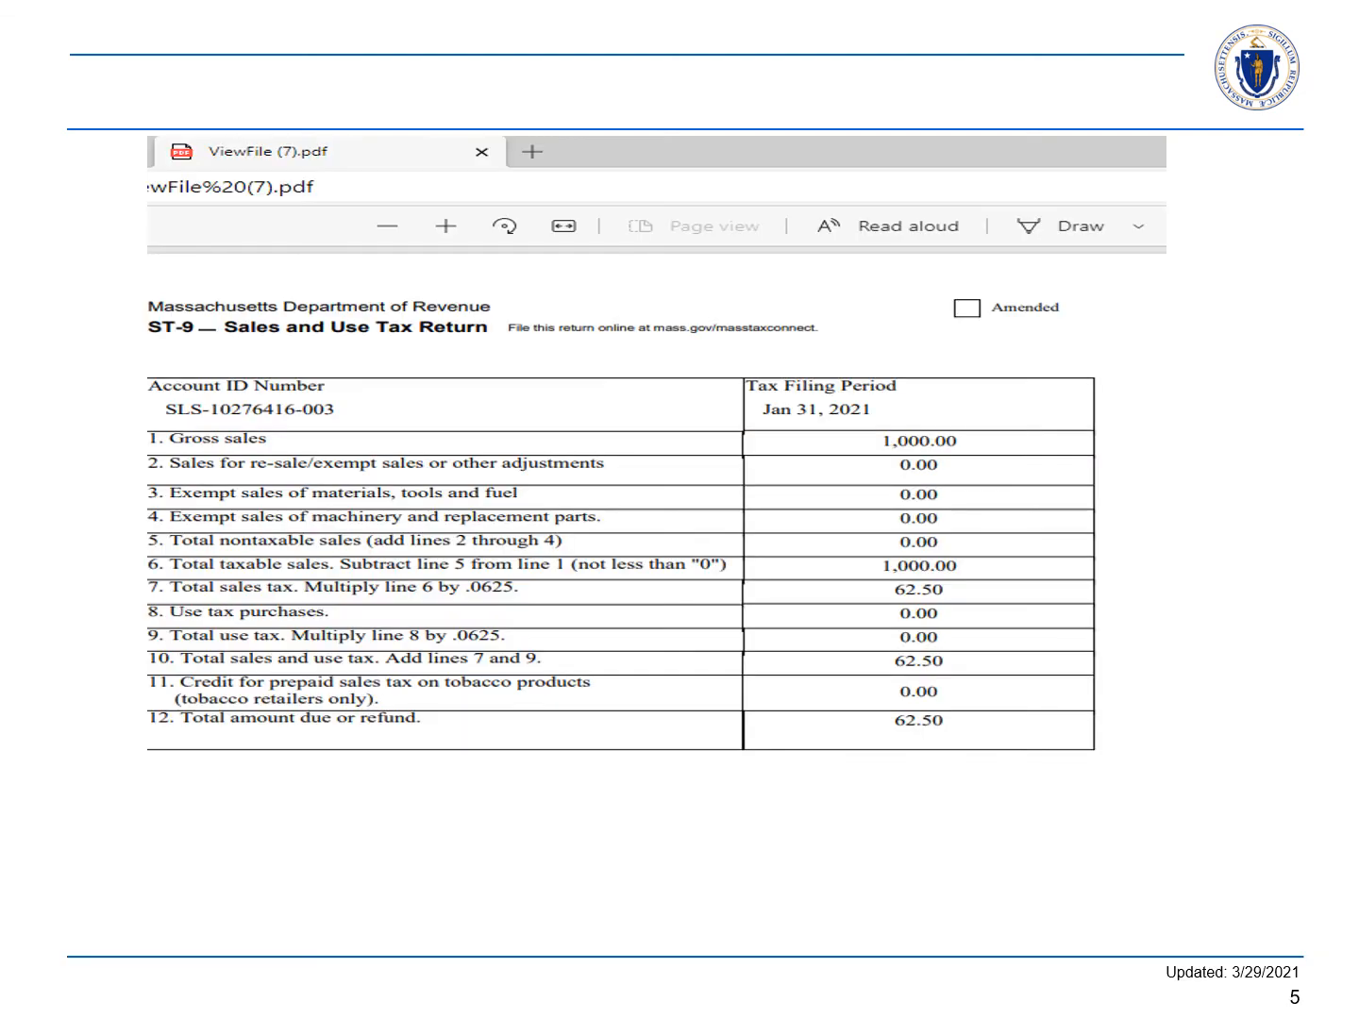